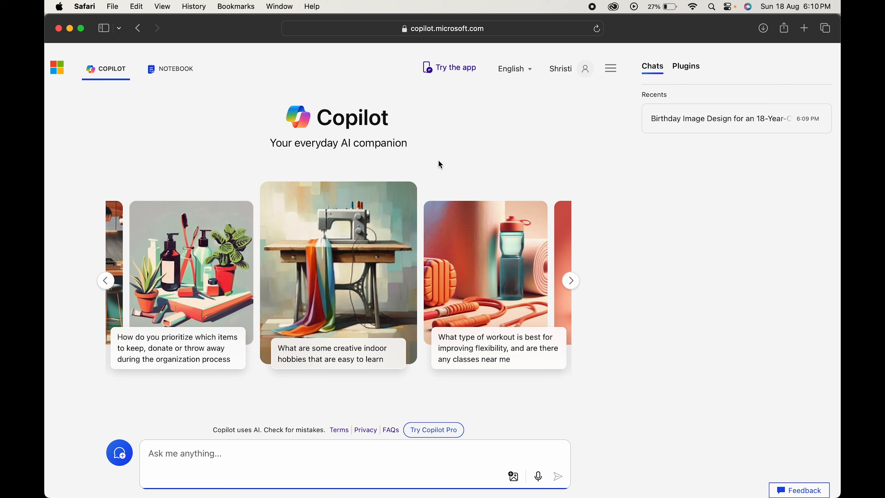
Submit a prompt for a 3D image of an 18-year-old boy cutting his cake under neon 'Happy Birthday AMIT' lights.
left_click(456, 67)
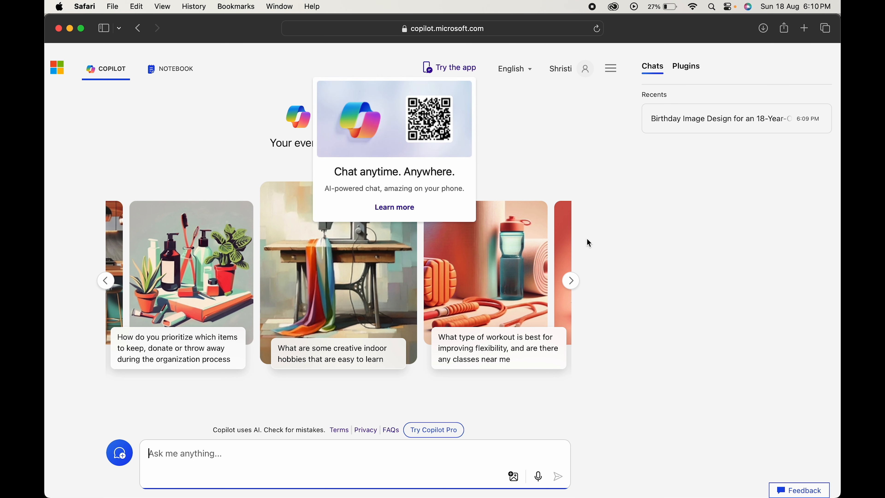
left_click(182, 454)
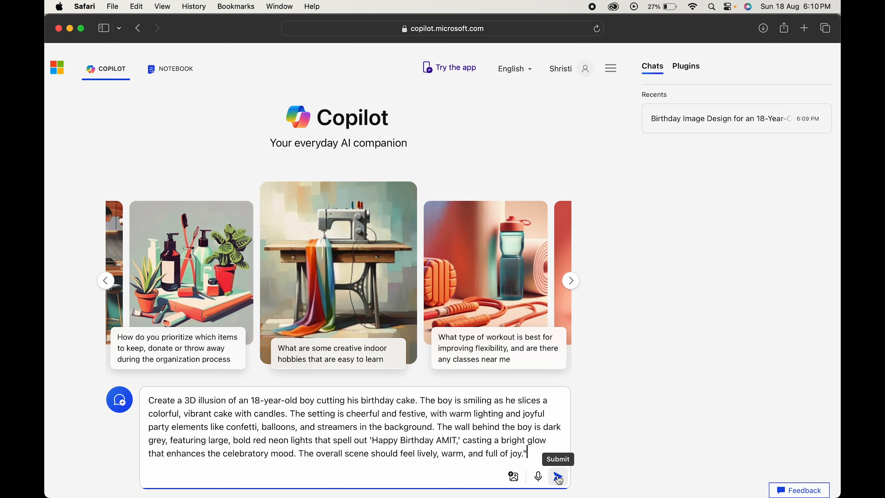
left_click(558, 477)
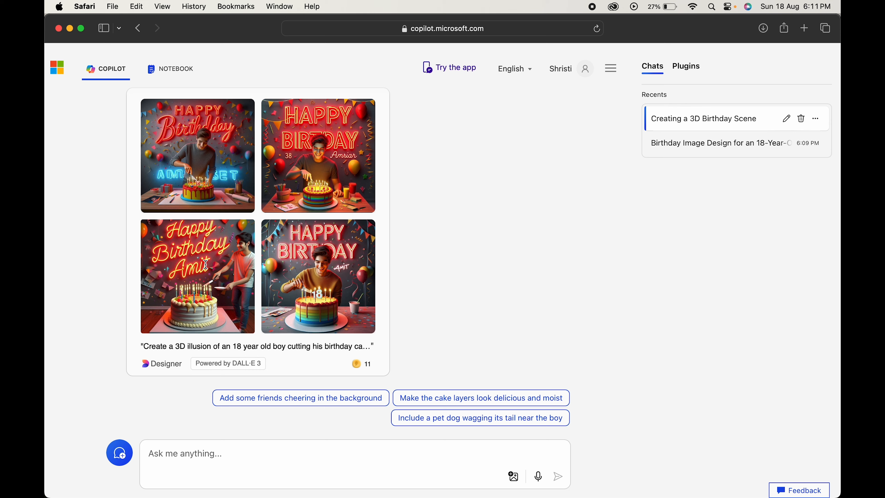
Enlarge the third generated image and download it from its '...' menu.
left_click(197, 270)
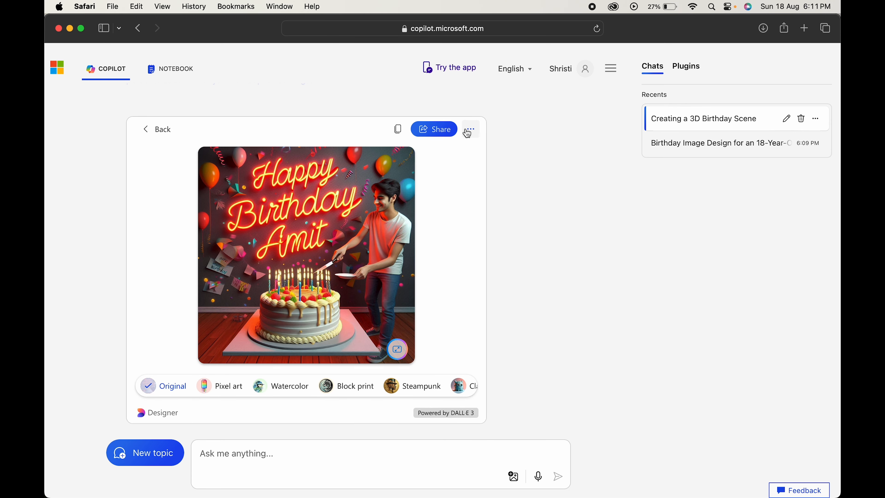
left_click(471, 129)
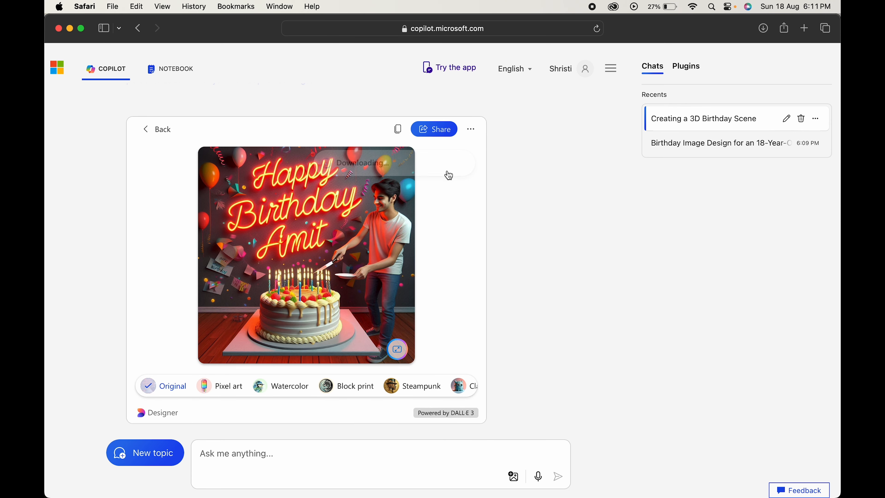